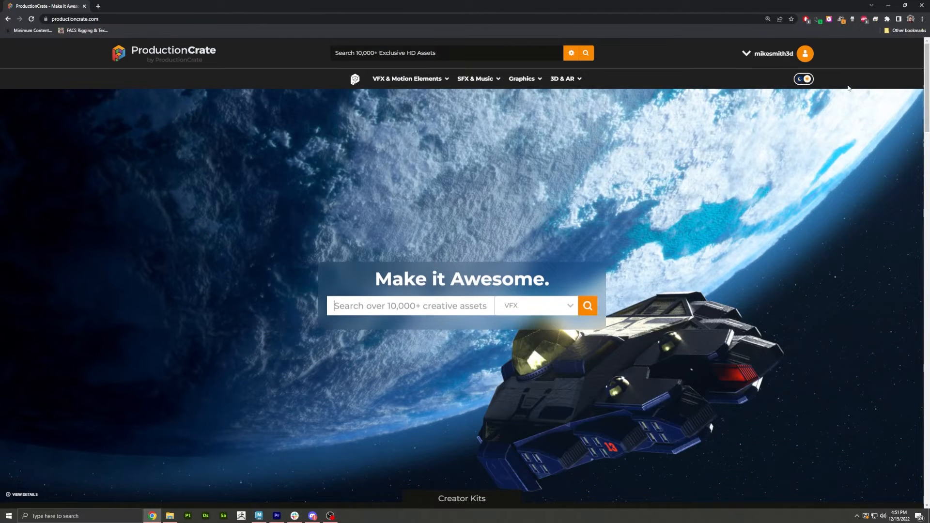
# - Download the Hdri Orbital 69 space environment in optimized 4K HDR format from the 3D asset site
pyautogui.click(561, 79)
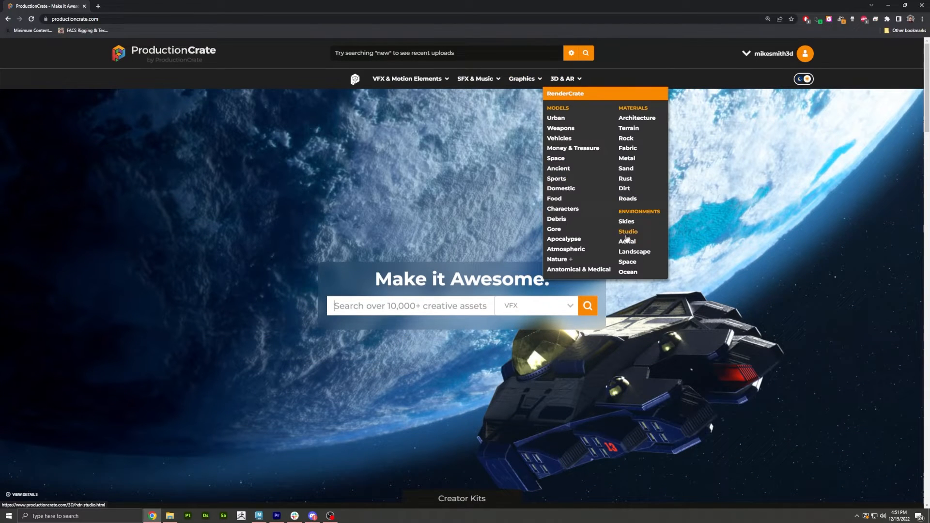
pyautogui.click(628, 263)
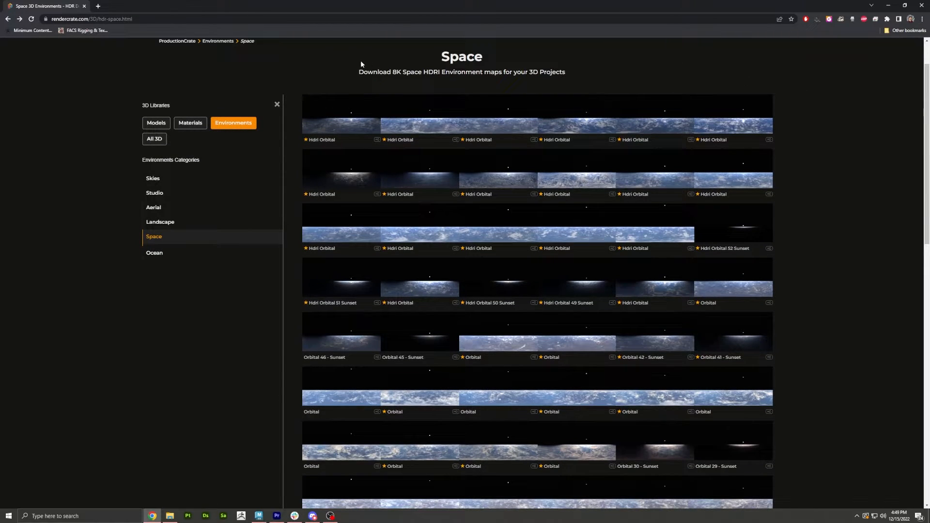
pyautogui.moveTo(342, 122)
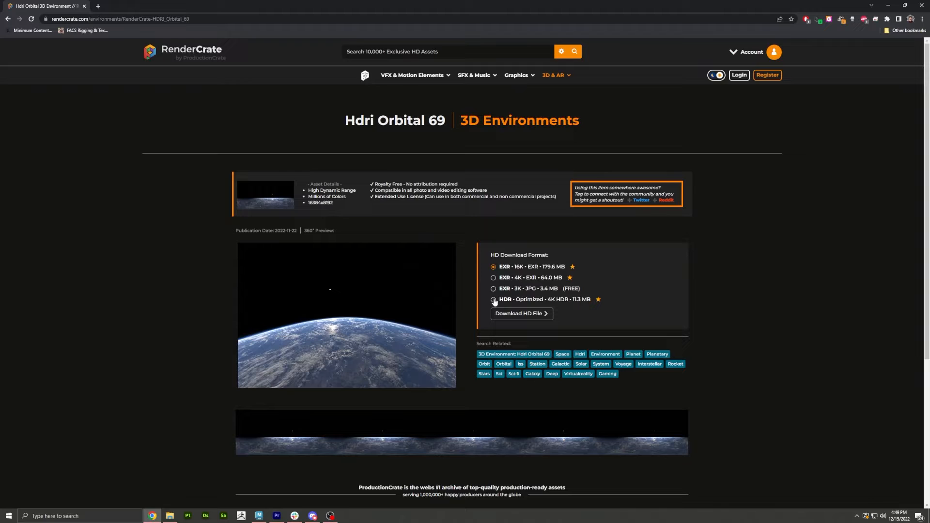
pyautogui.click(493, 299)
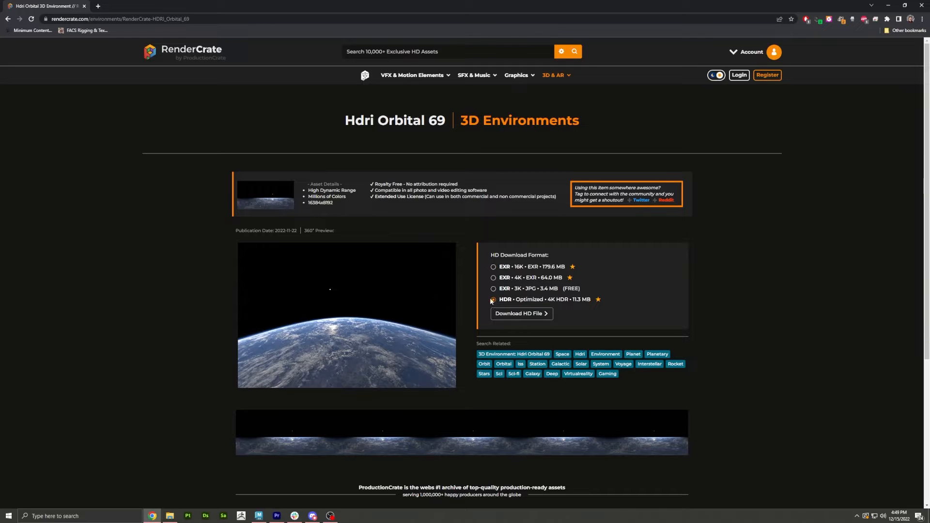
pyautogui.click(493, 299)
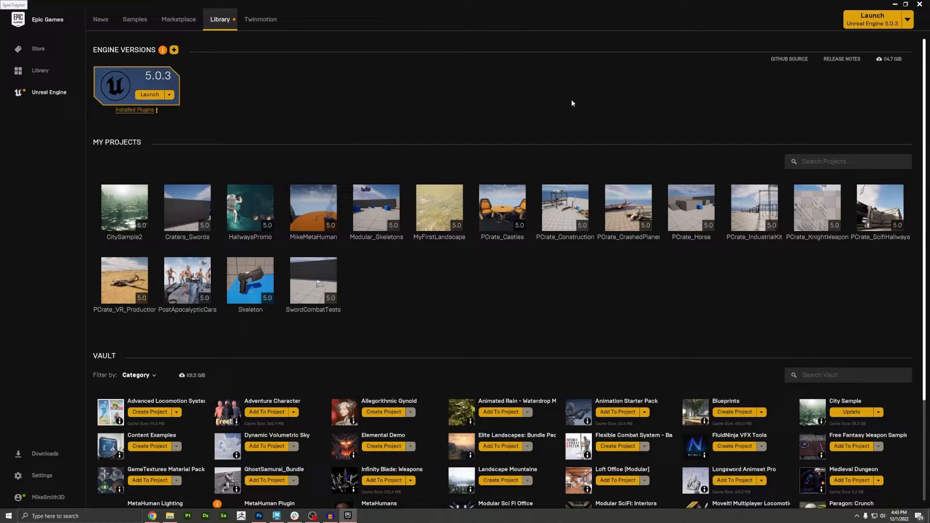
pyautogui.moveTo(860, 22)
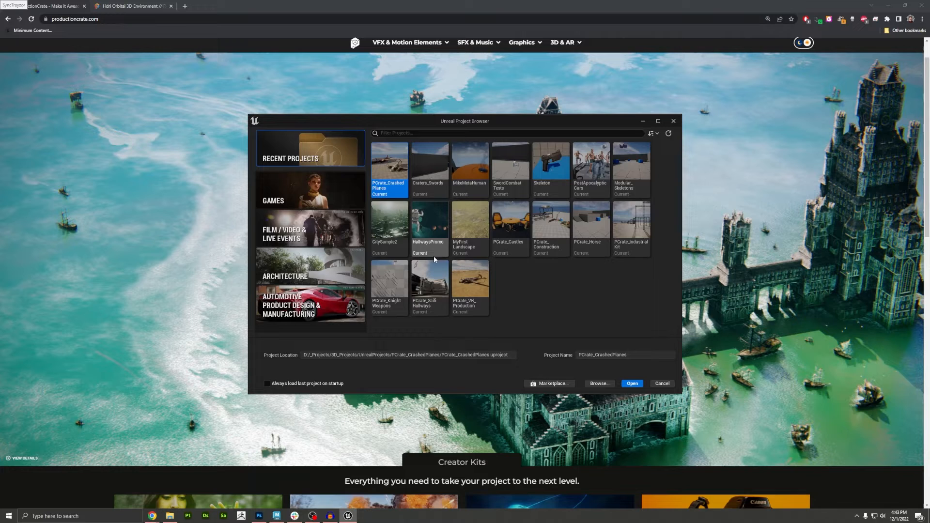
# - Create a new blank Games project with starter content named HDR_Demo
pyautogui.click(310, 190)
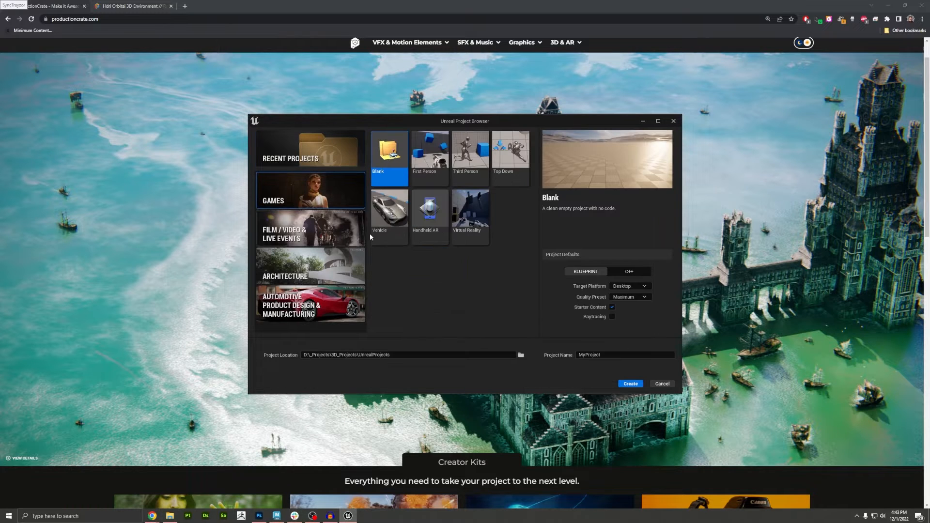
pyautogui.moveTo(582, 315)
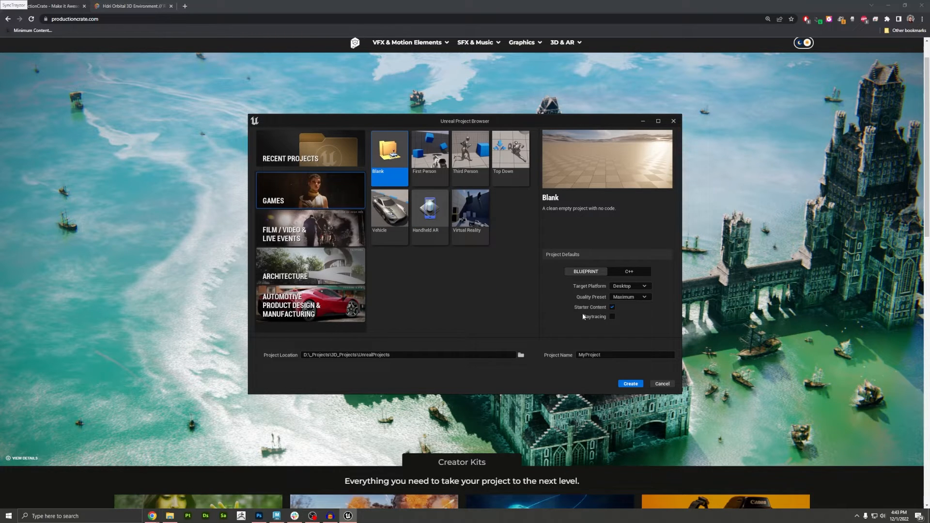
pyautogui.moveTo(601, 308)
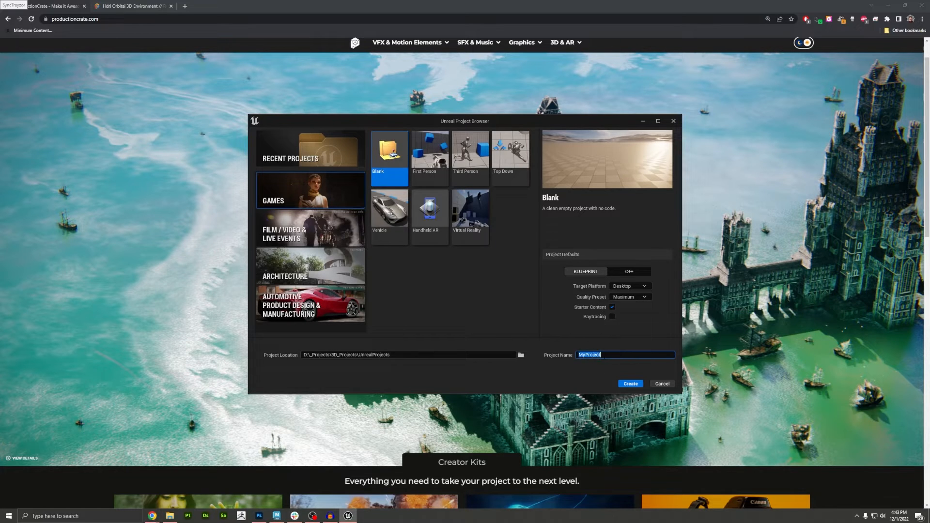
pyautogui.write('HDR')
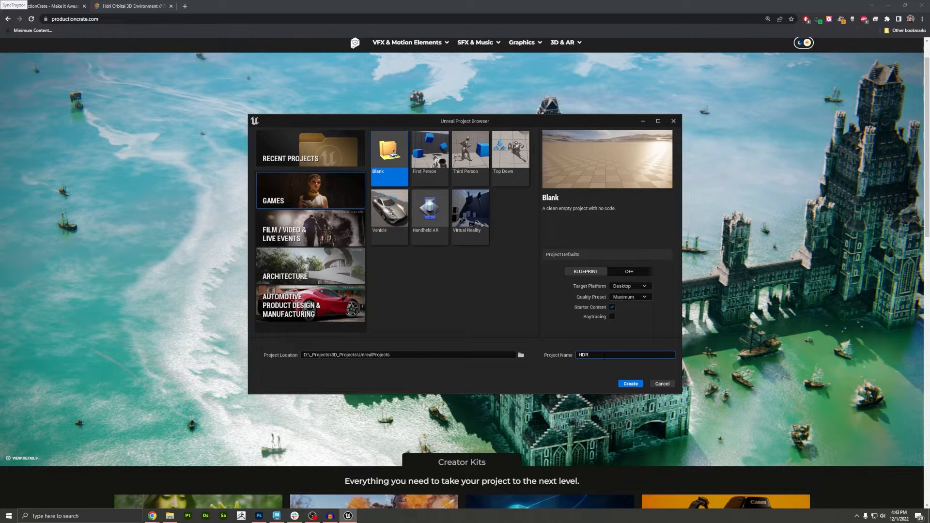
pyautogui.click(629, 383)
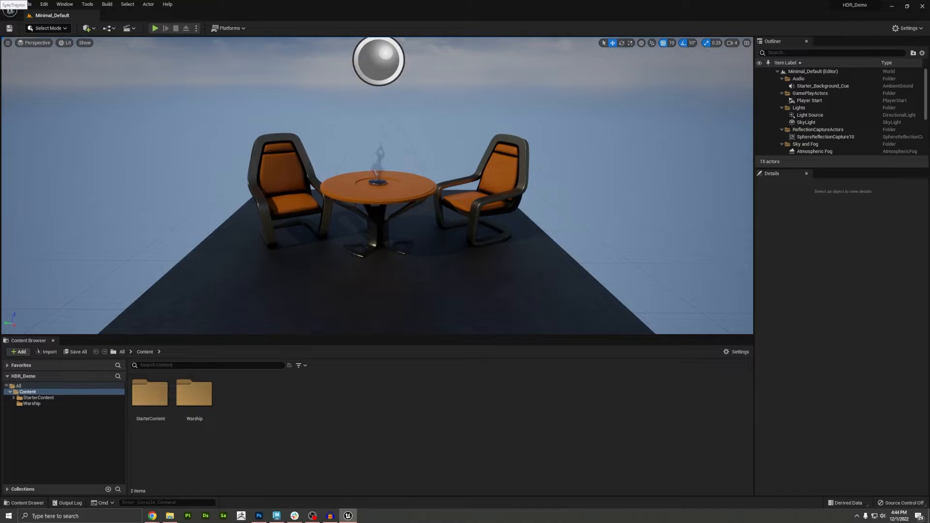
# - Import the orbital HDRI textures, create an empty level and place the space warship mesh in it
pyautogui.click(168, 516)
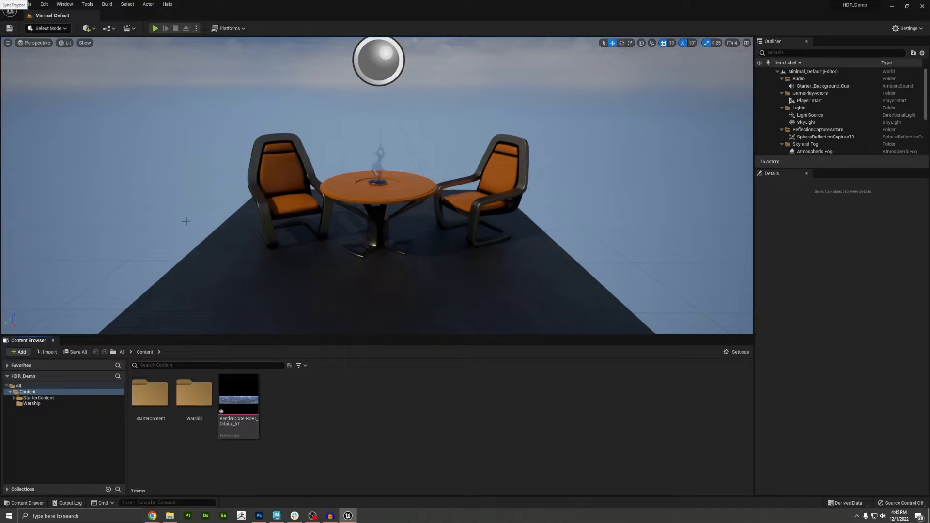
pyautogui.click(29, 4)
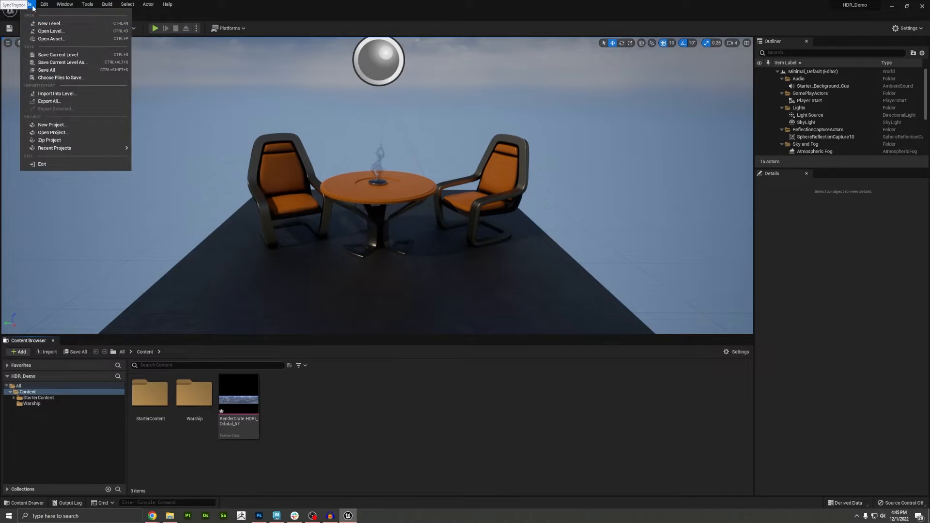
pyautogui.click(50, 23)
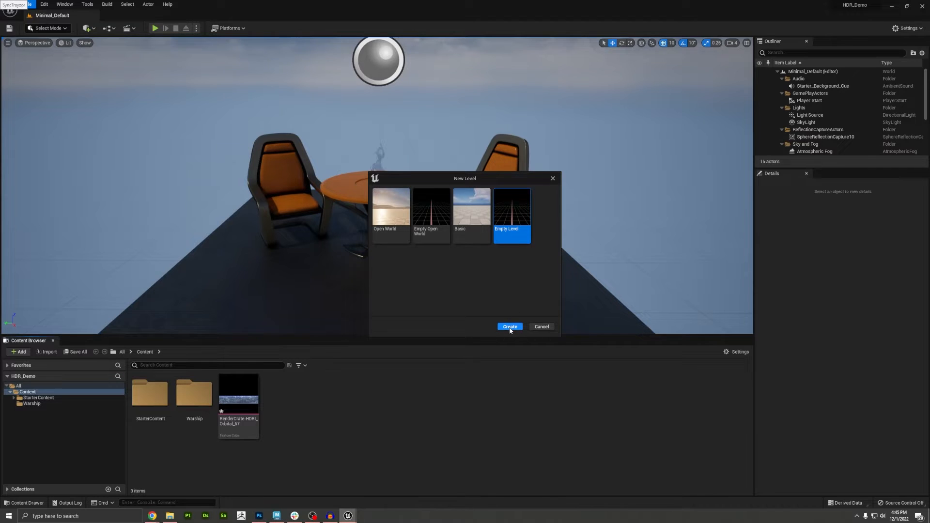
pyautogui.click(509, 327)
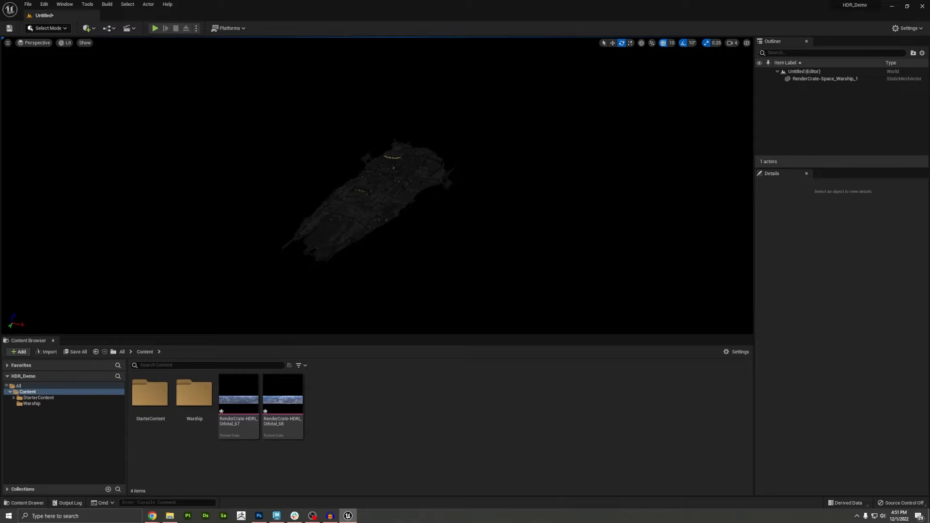
pyautogui.click(733, 43)
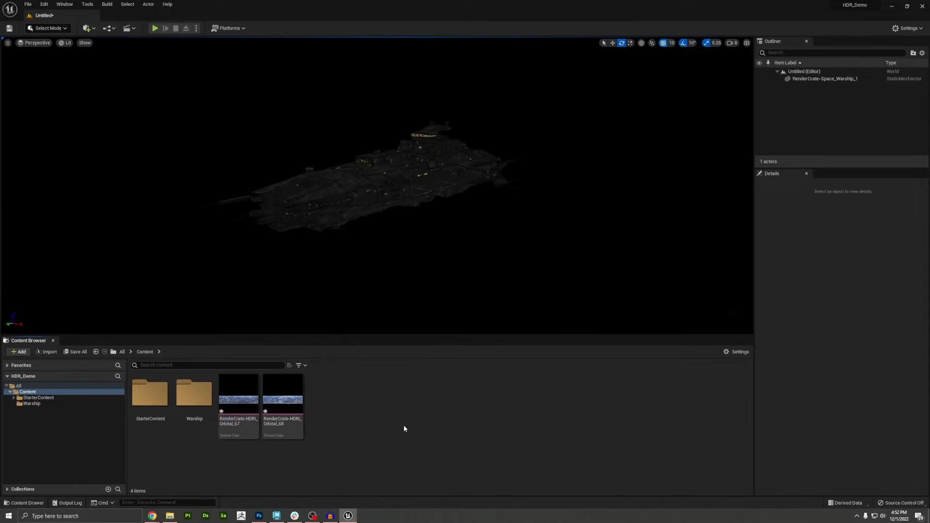
pyautogui.moveTo(390, 405)
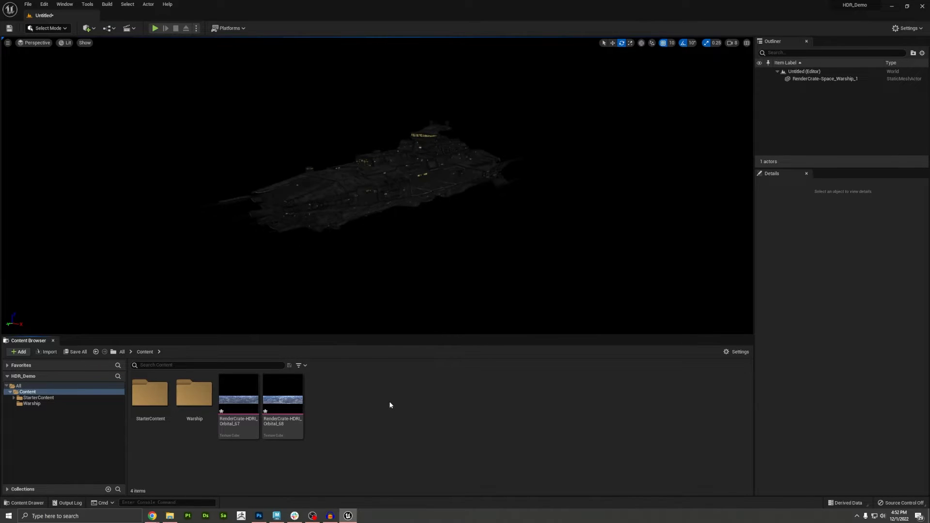
# - Create a LightStudio blueprint class derived from BP_LightStudio in the Content folder
pyautogui.click(18, 351)
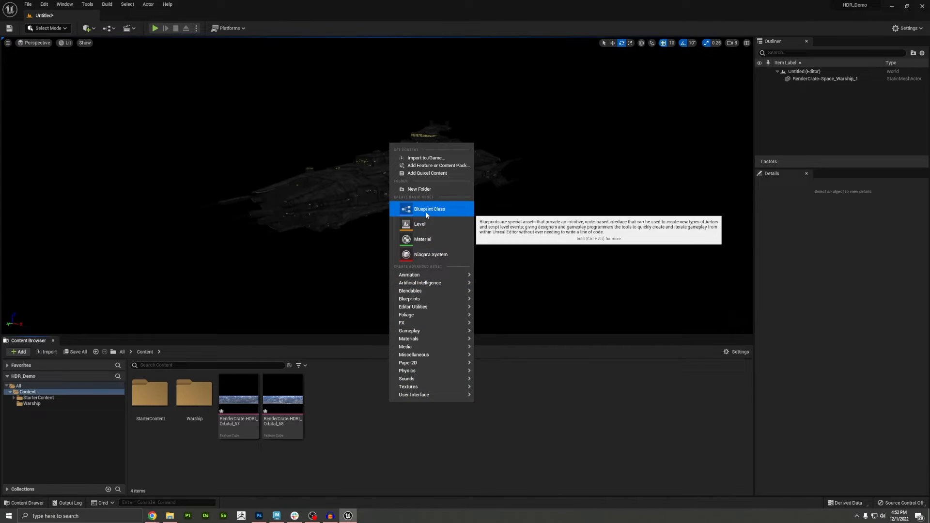
pyautogui.click(429, 209)
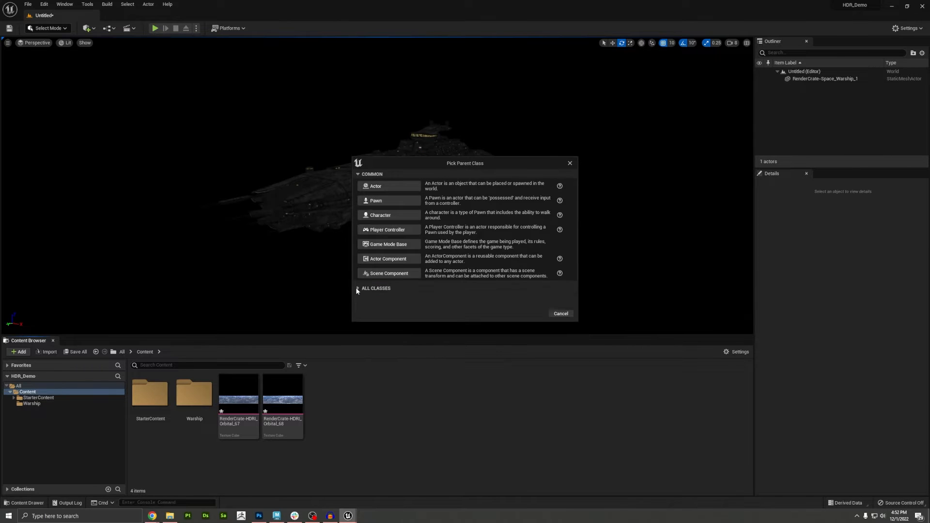
pyautogui.click(376, 289)
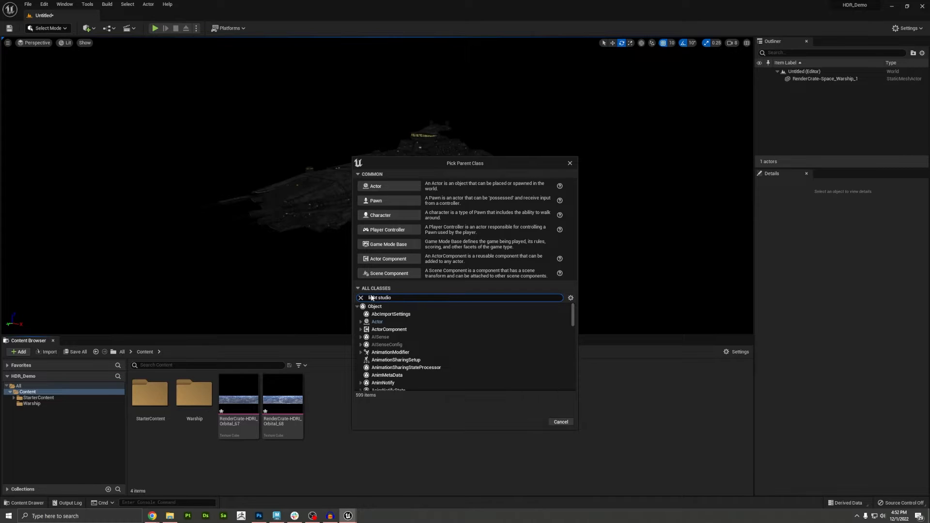
pyautogui.write('light studio')
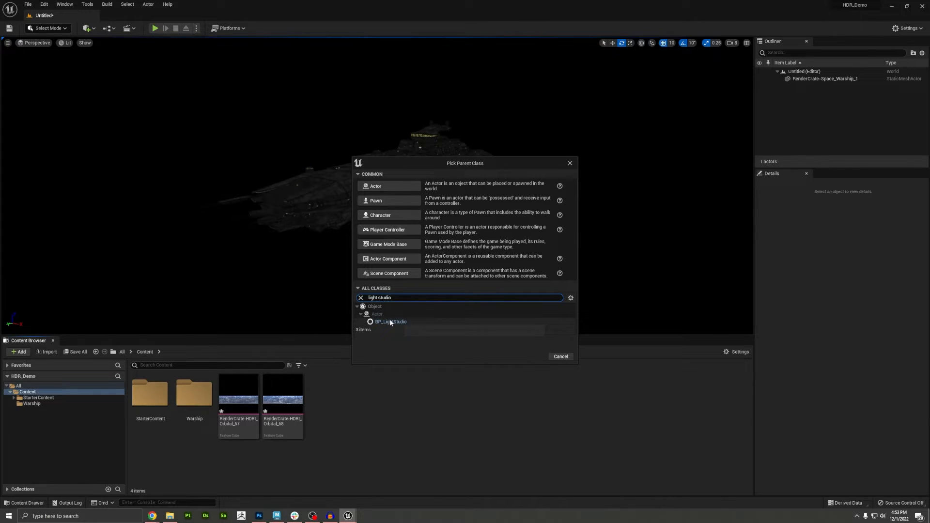
pyautogui.moveTo(391, 321)
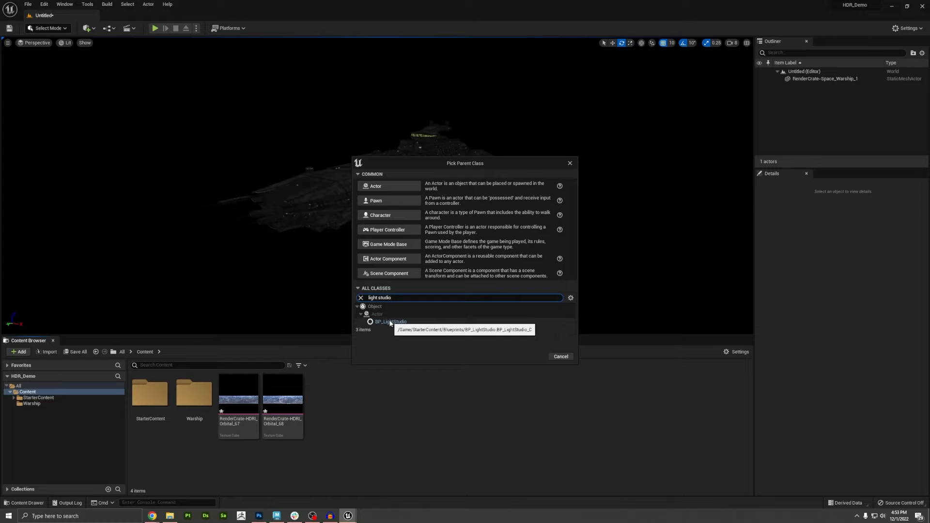
pyautogui.click(390, 321)
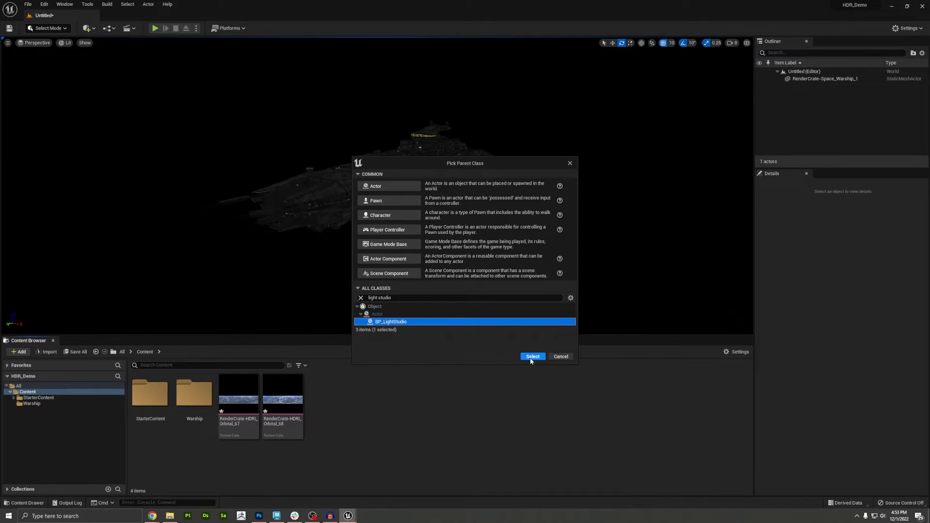
pyautogui.click(531, 356)
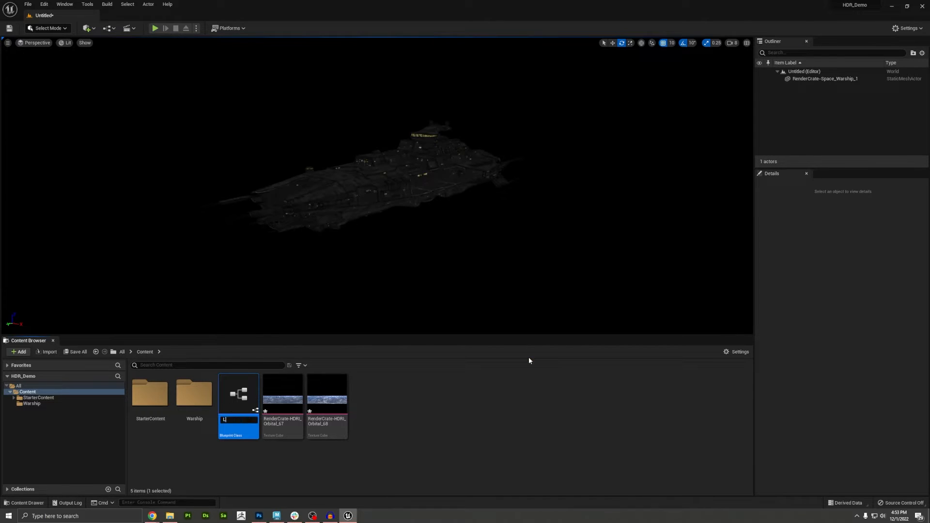
pyautogui.moveTo(238, 395)
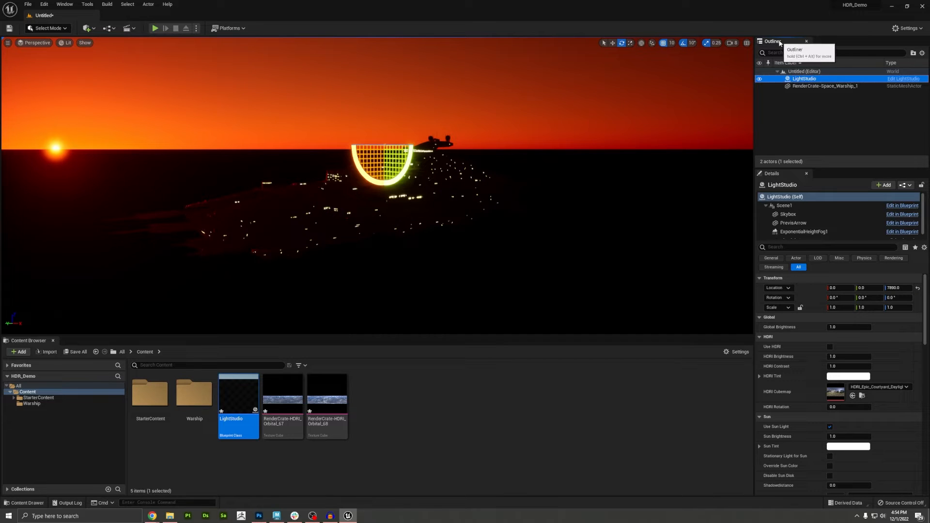
pyautogui.moveTo(772, 352)
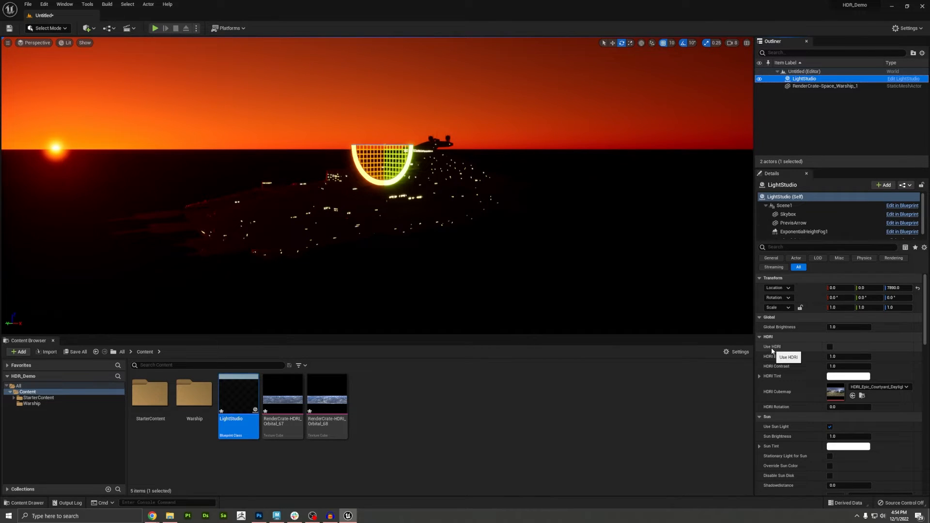
# - Enable Use HDRI on the LightStudio and set its cubemap to RenderCrate-HDRI_Orbital_67
pyautogui.click(830, 347)
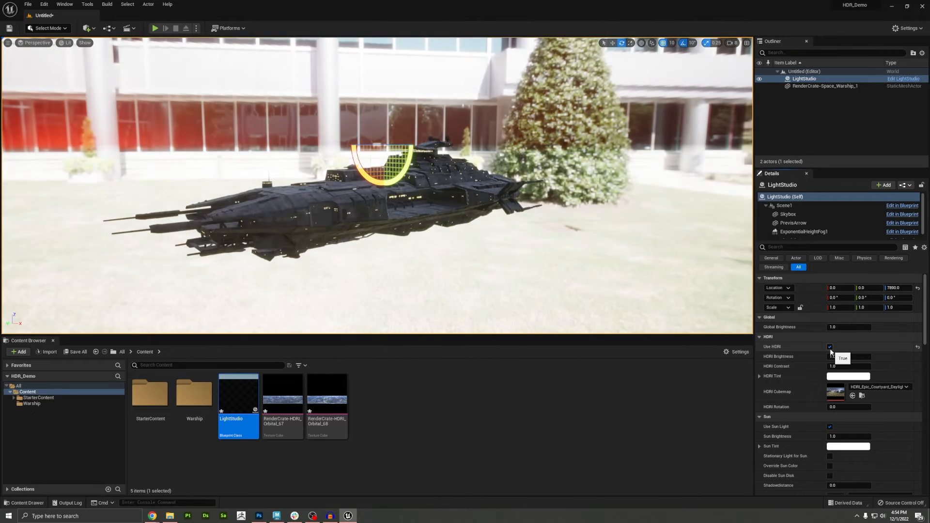
pyautogui.click(829, 347)
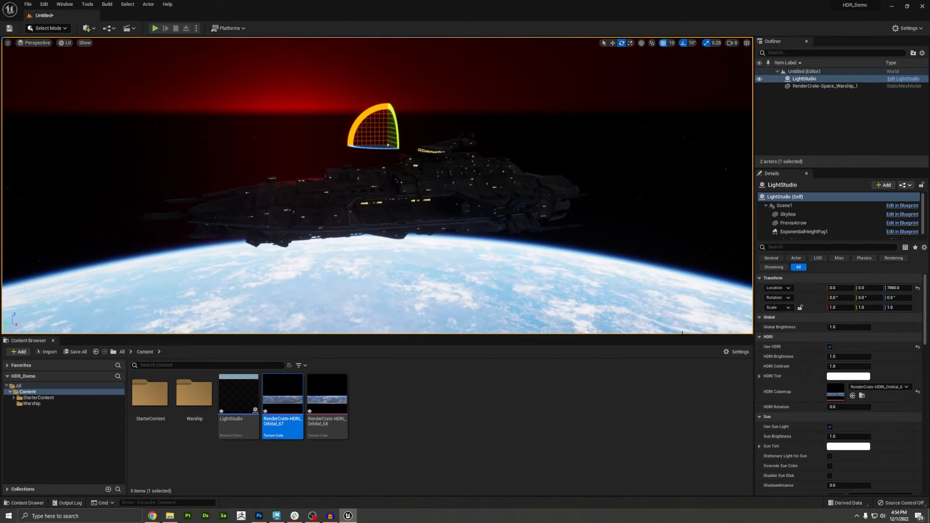
pyautogui.scroll(-3)
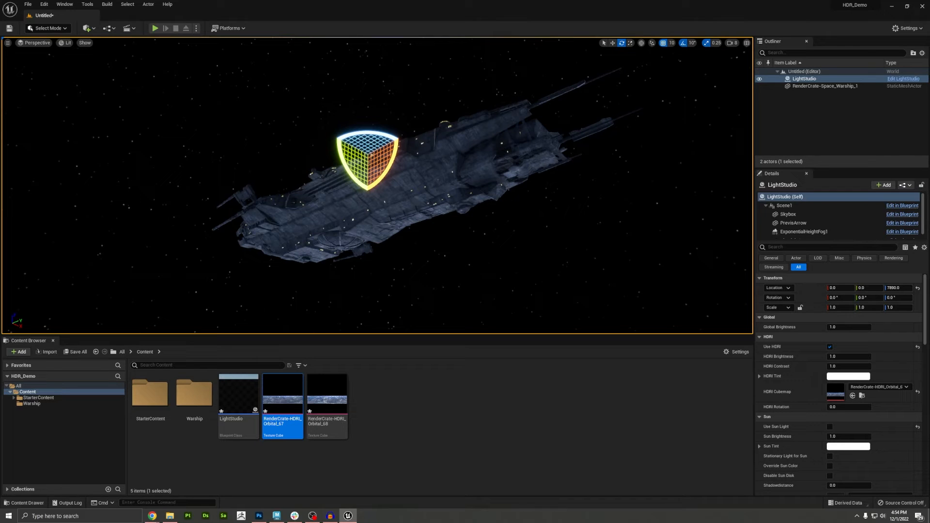
# - Add a PostProcessVolume to the level and make it Infinite Extent (Unbound)
pyautogui.click(86, 28)
pyautogui.write('p')
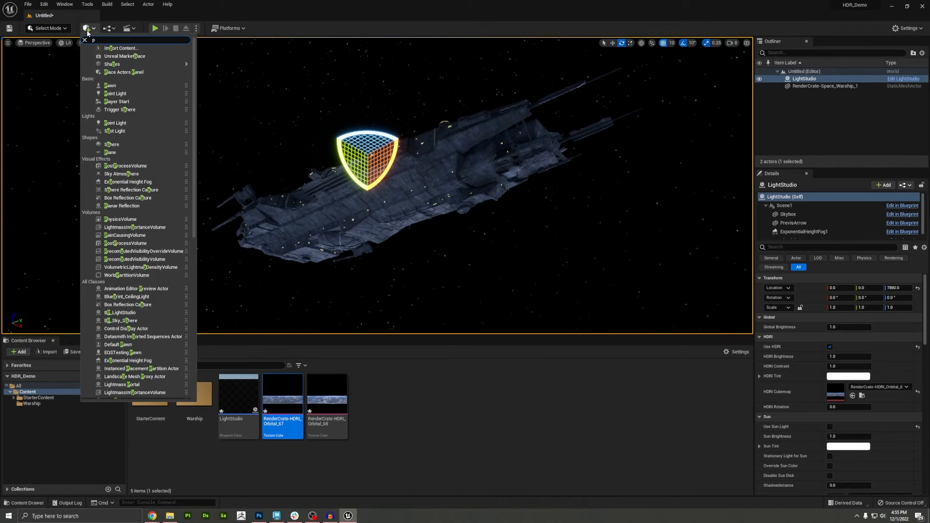
pyautogui.write('ost')
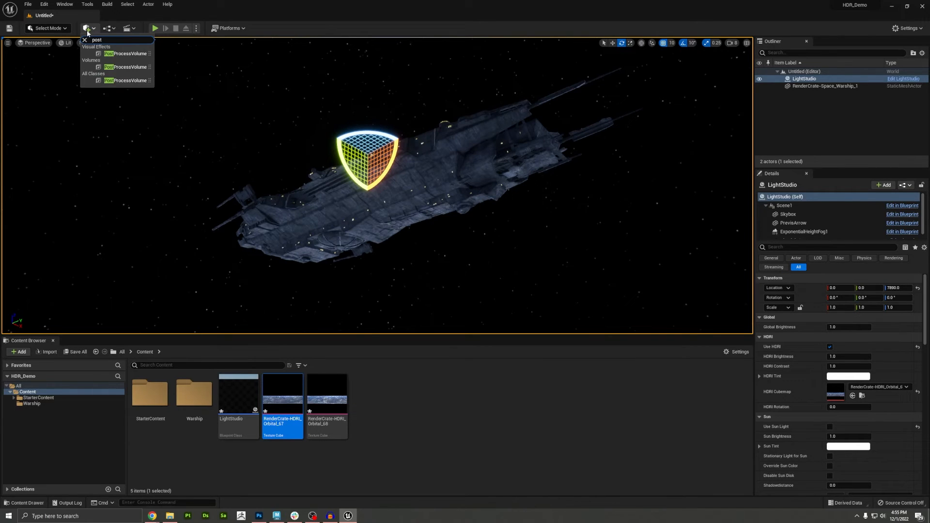
pyautogui.click(129, 53)
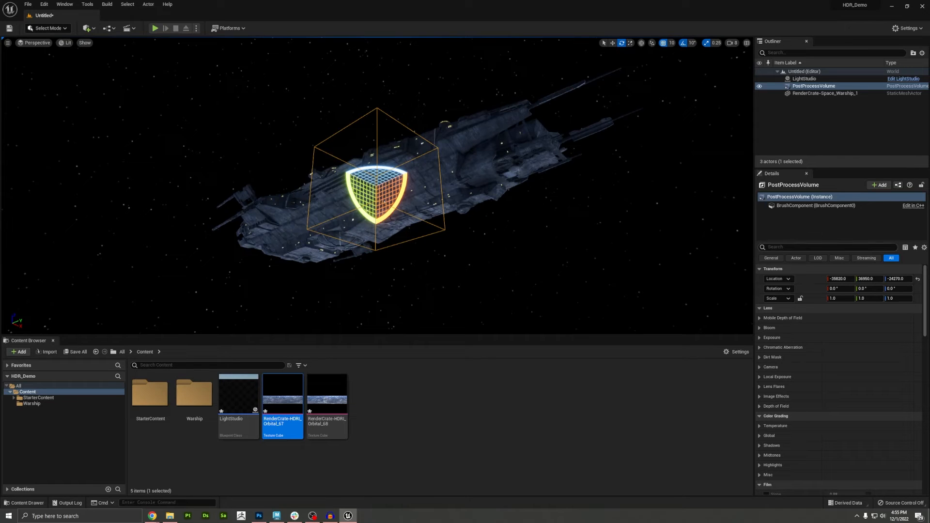
pyautogui.write('infi')
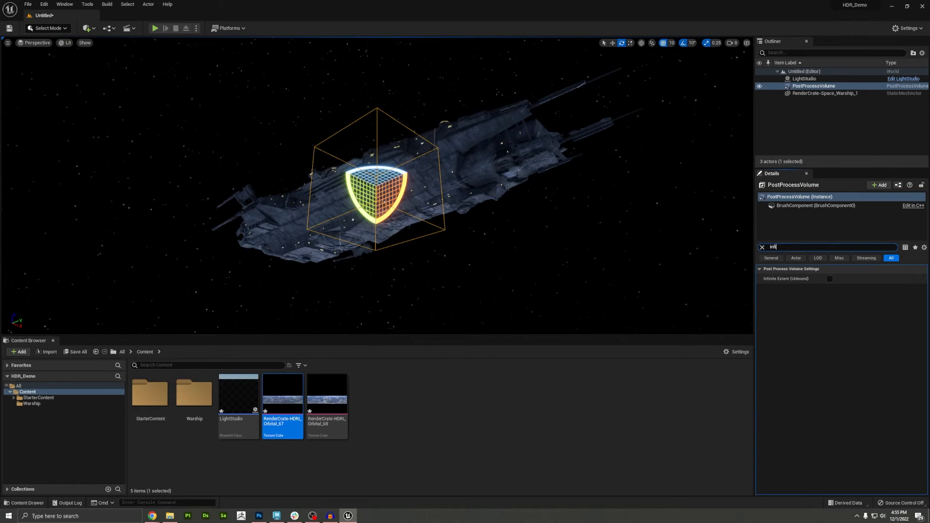
pyautogui.click(830, 279)
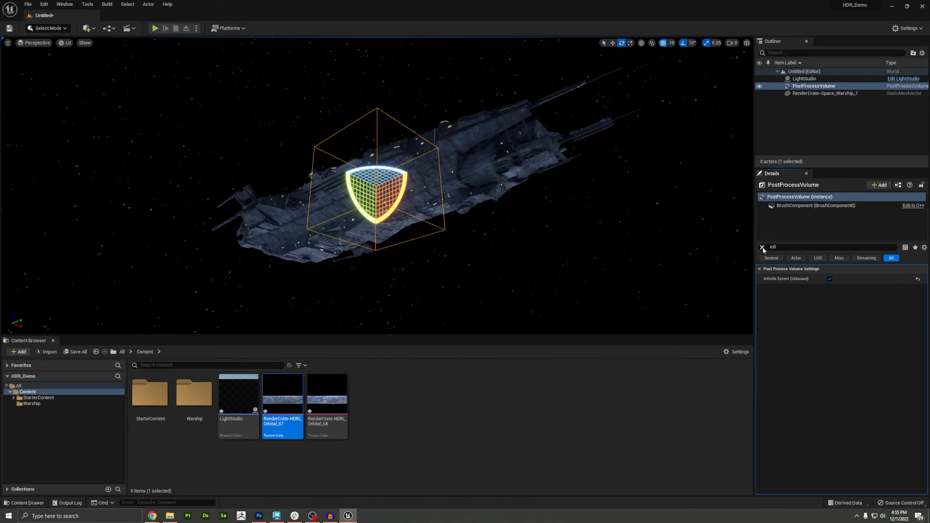
pyautogui.click(762, 247)
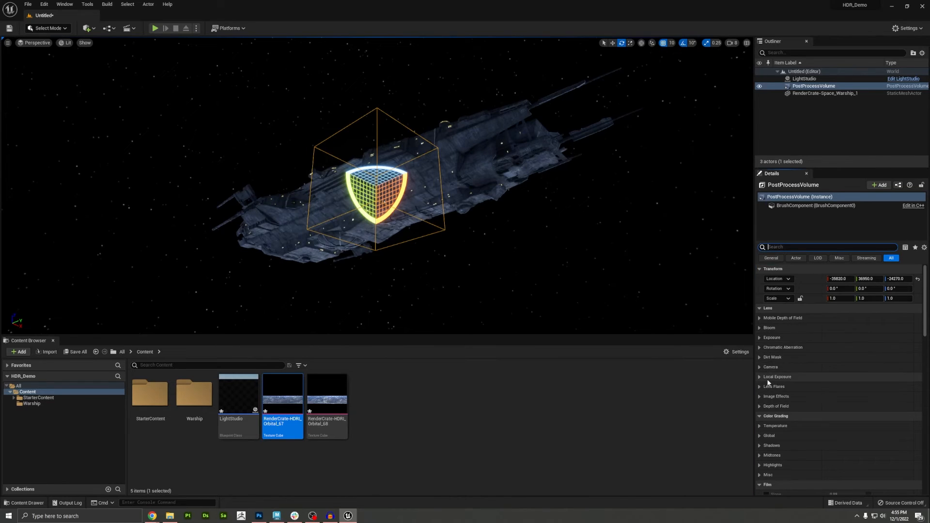
# - Set the volume's exposure Metering Mode to Manual with Exposure Compensation 15.0
pyautogui.click(769, 337)
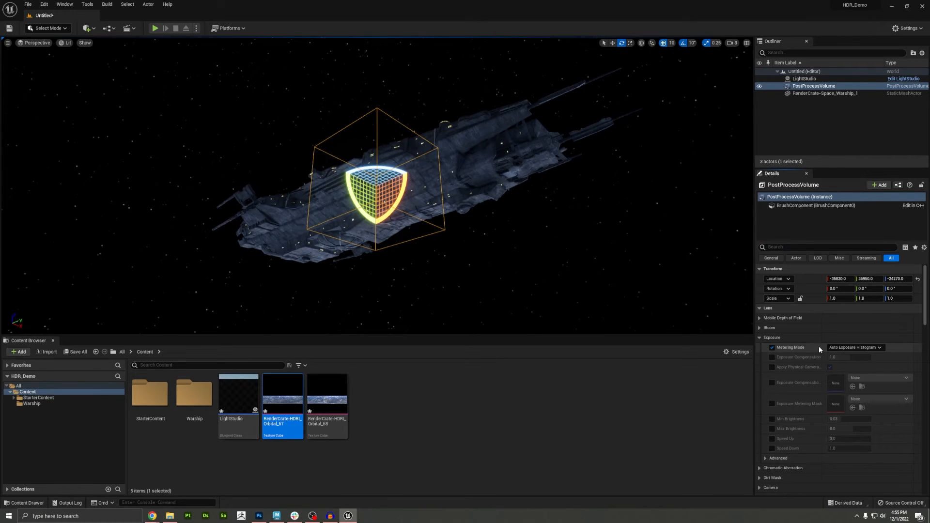
pyautogui.moveTo(854, 347)
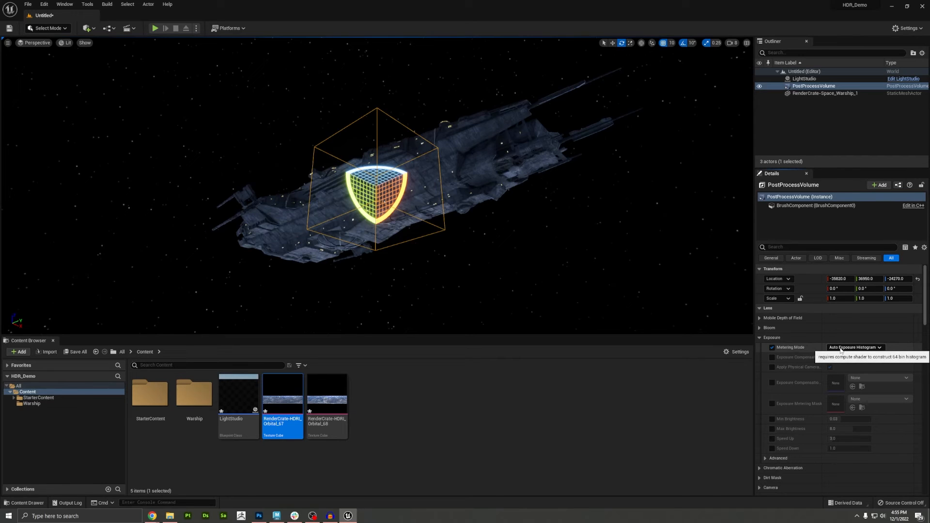
pyautogui.click(854, 347)
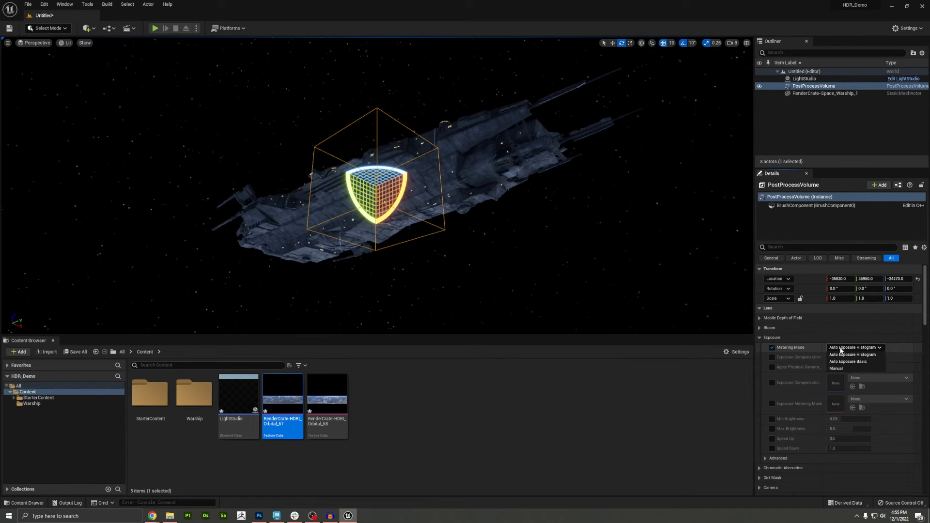
pyautogui.click(836, 368)
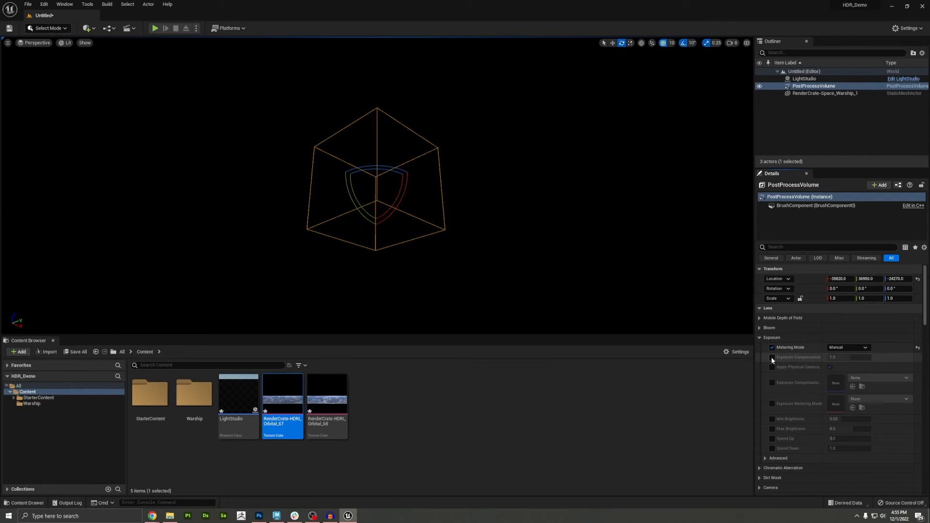
pyautogui.click(772, 357)
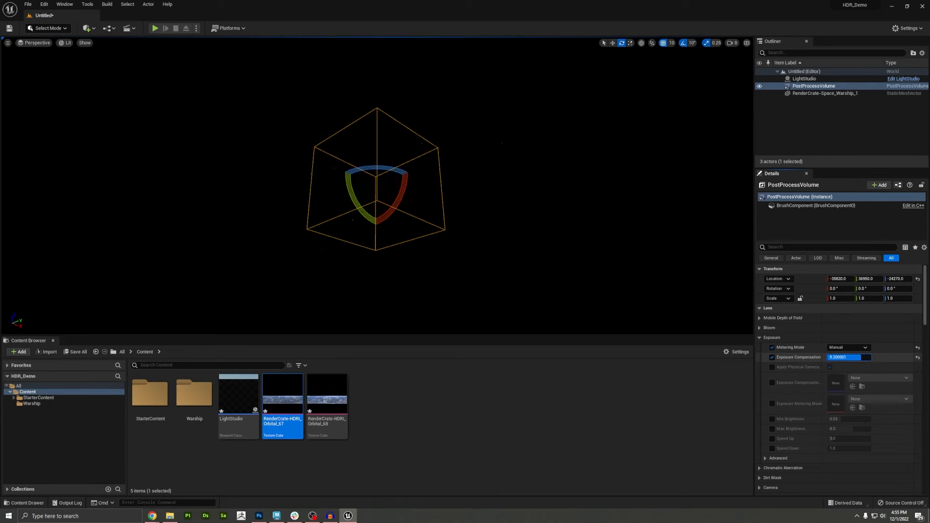
pyautogui.write('15.0')
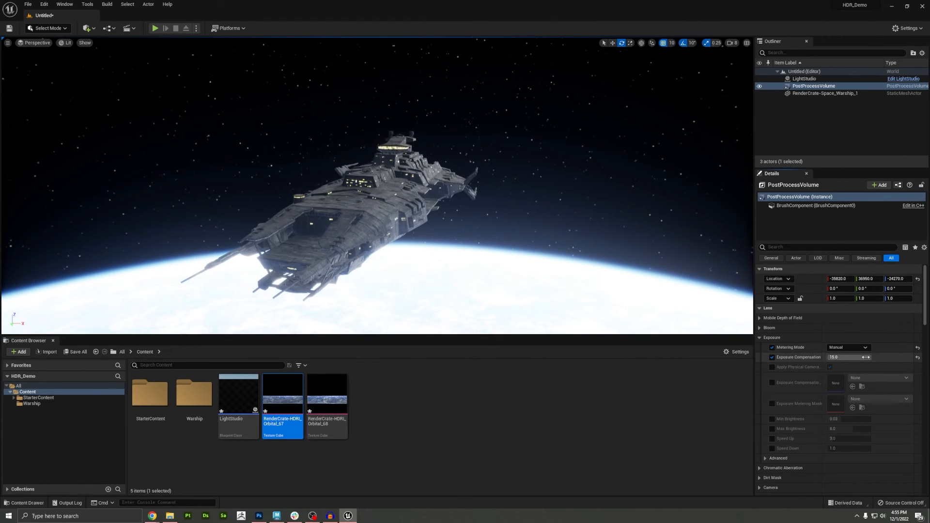
pyautogui.tripleClick(845, 357)
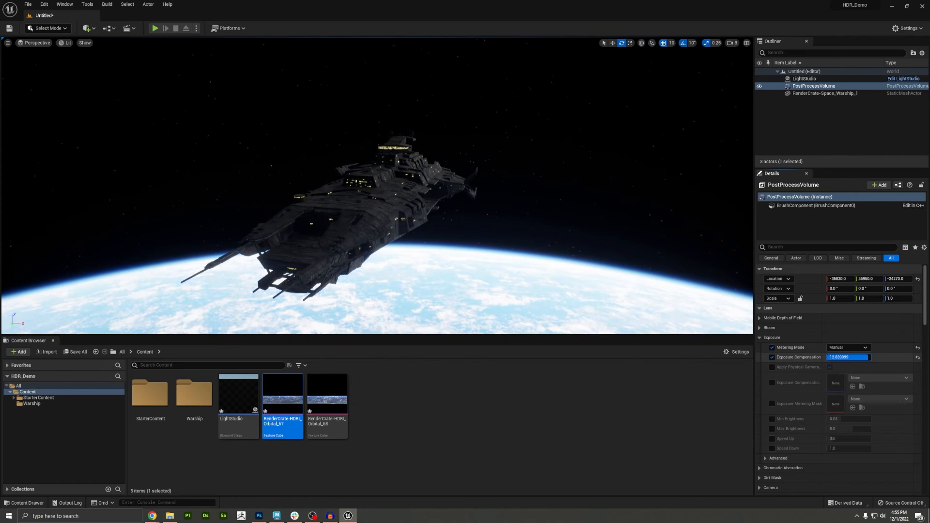